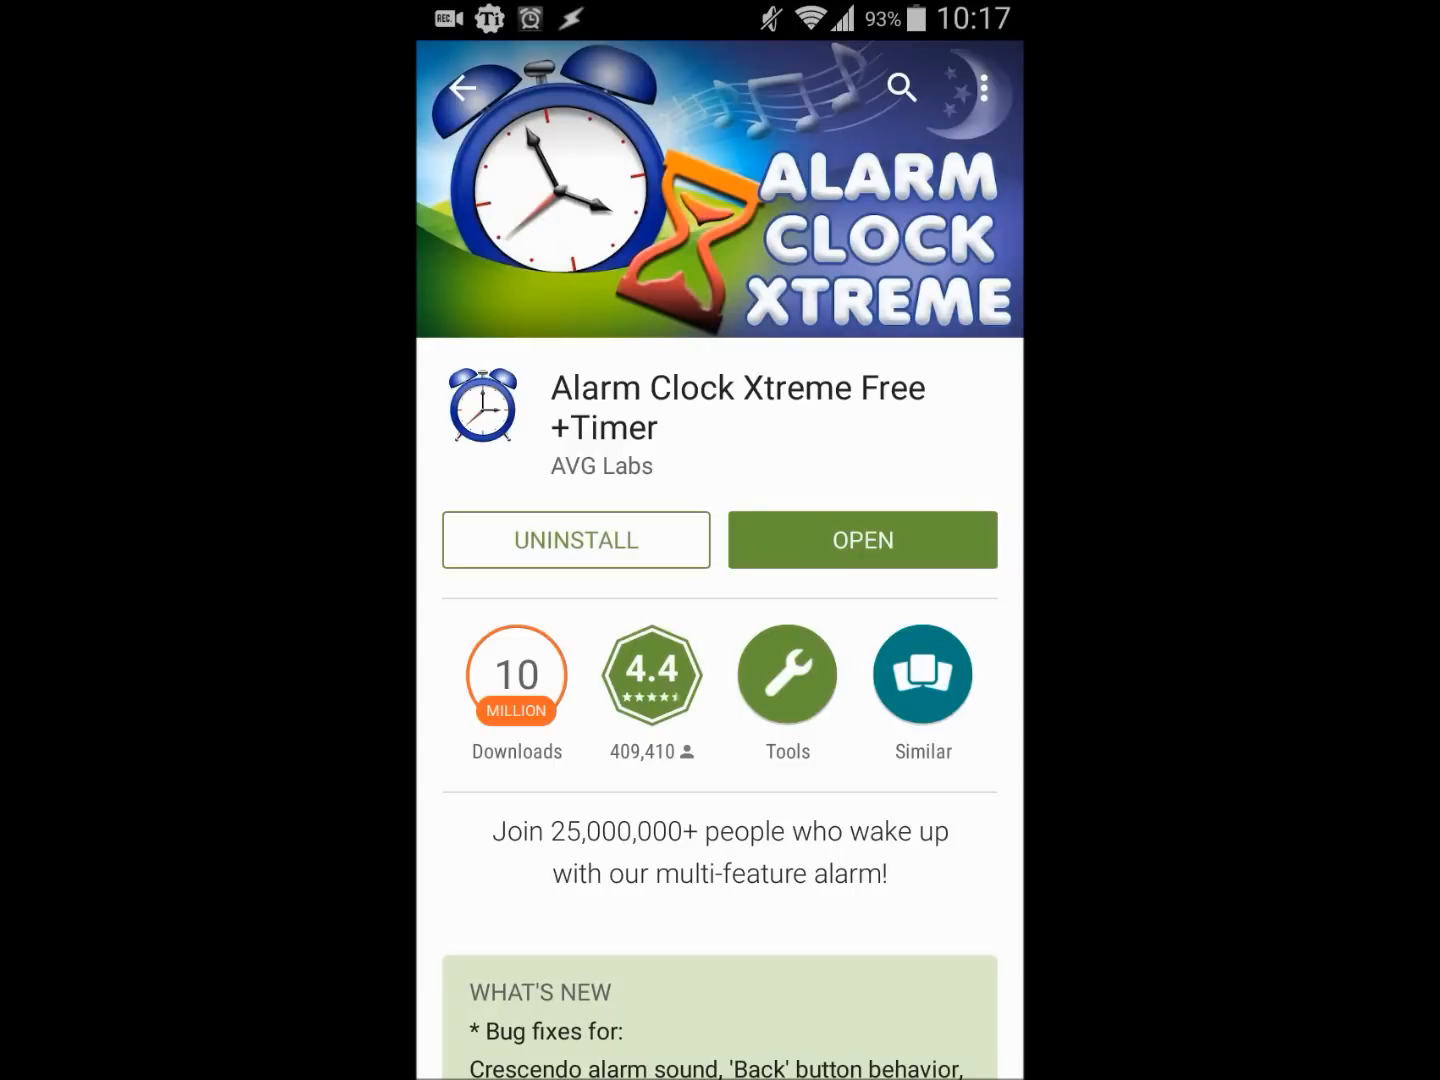
Step: Launch Alarm Clock Xtreme Free +Timer from its Play Store page
{"action": "left_click", "coordinate": [862, 540]}
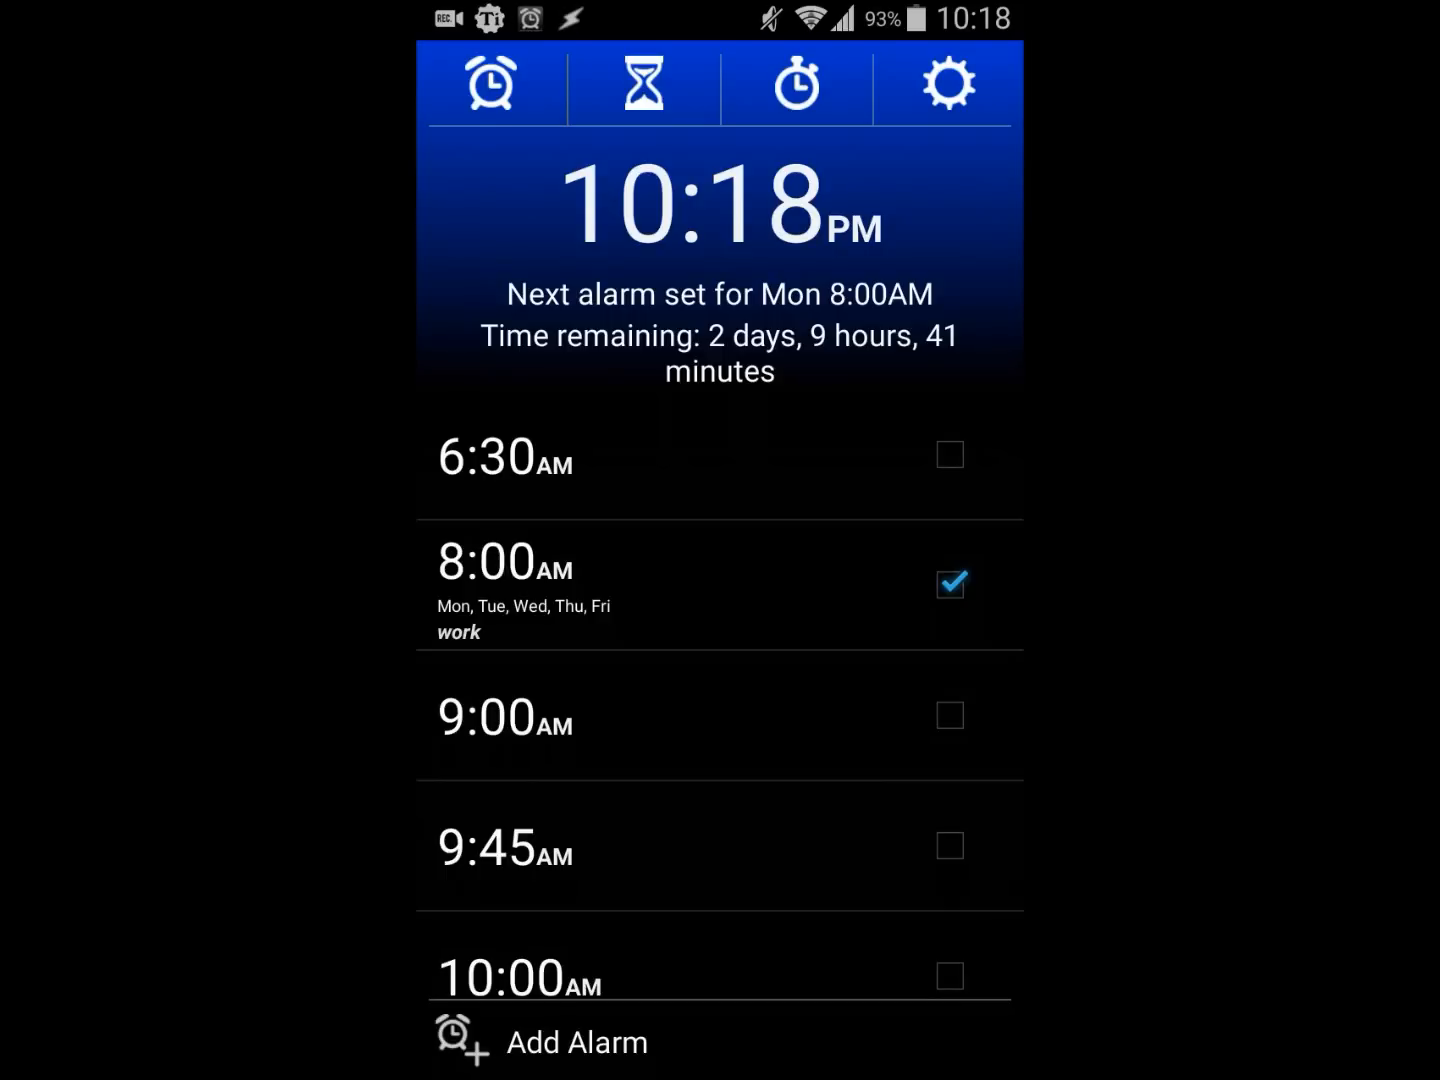
{"action": "scroll", "scroll_direction": "down", "scroll_amount": 3}
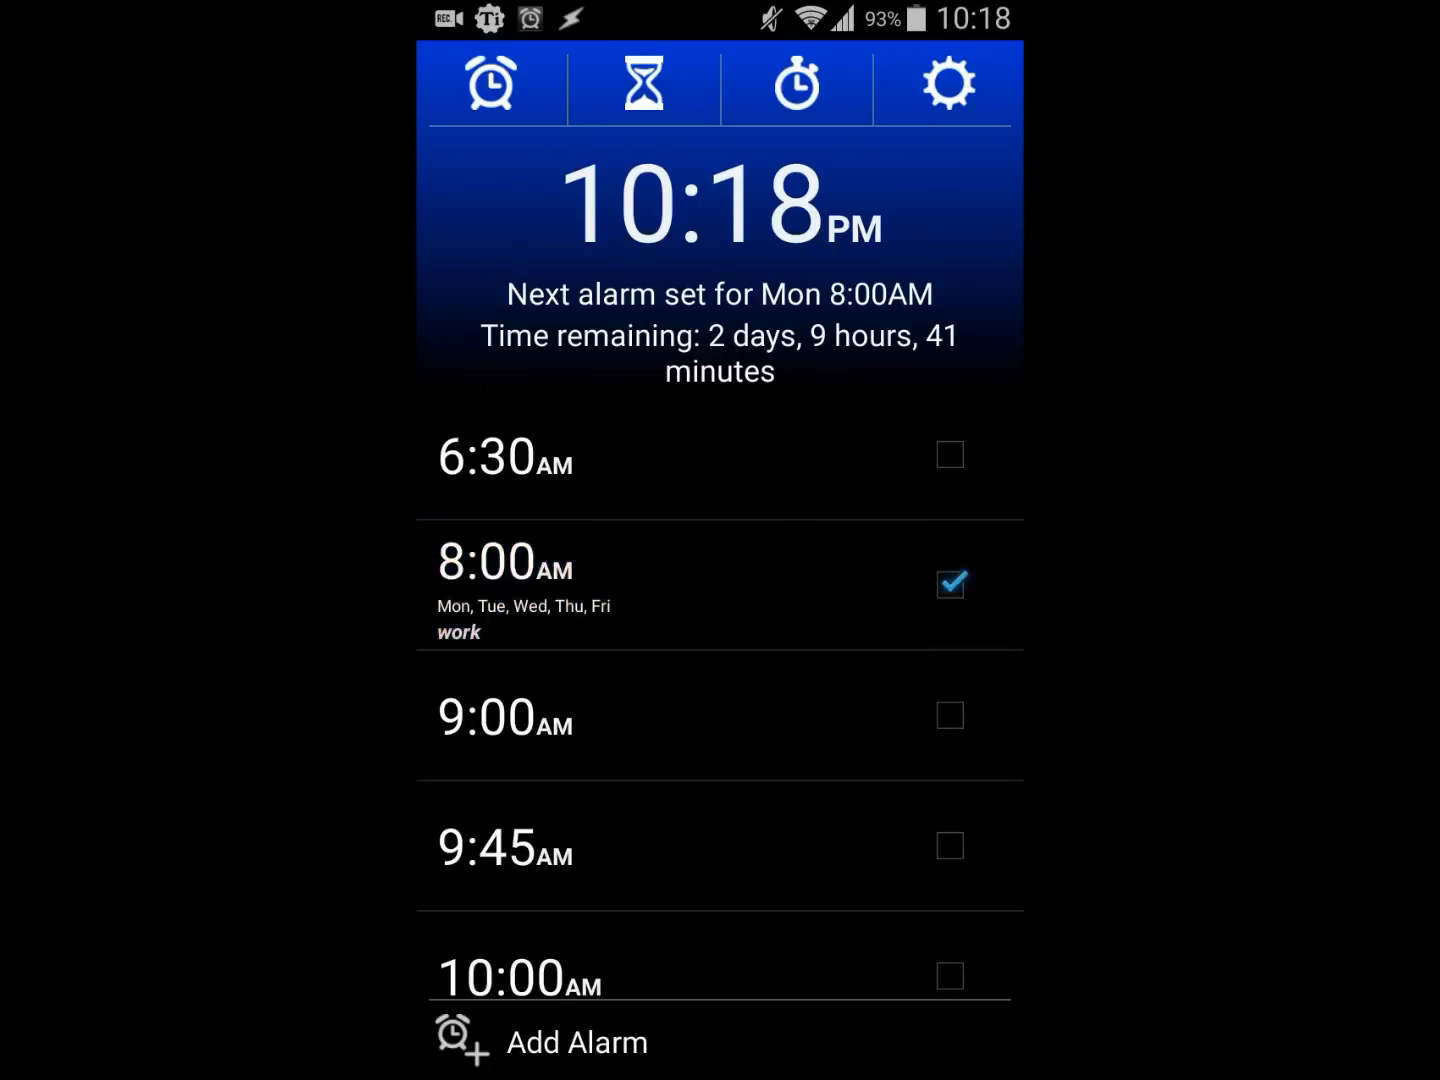
Step: Inspect the 8:00AM 'work' alarm's label, then open the 6:30AM alarm leaving repeat days unset
{"action": "left_click", "coordinate": [545, 590]}
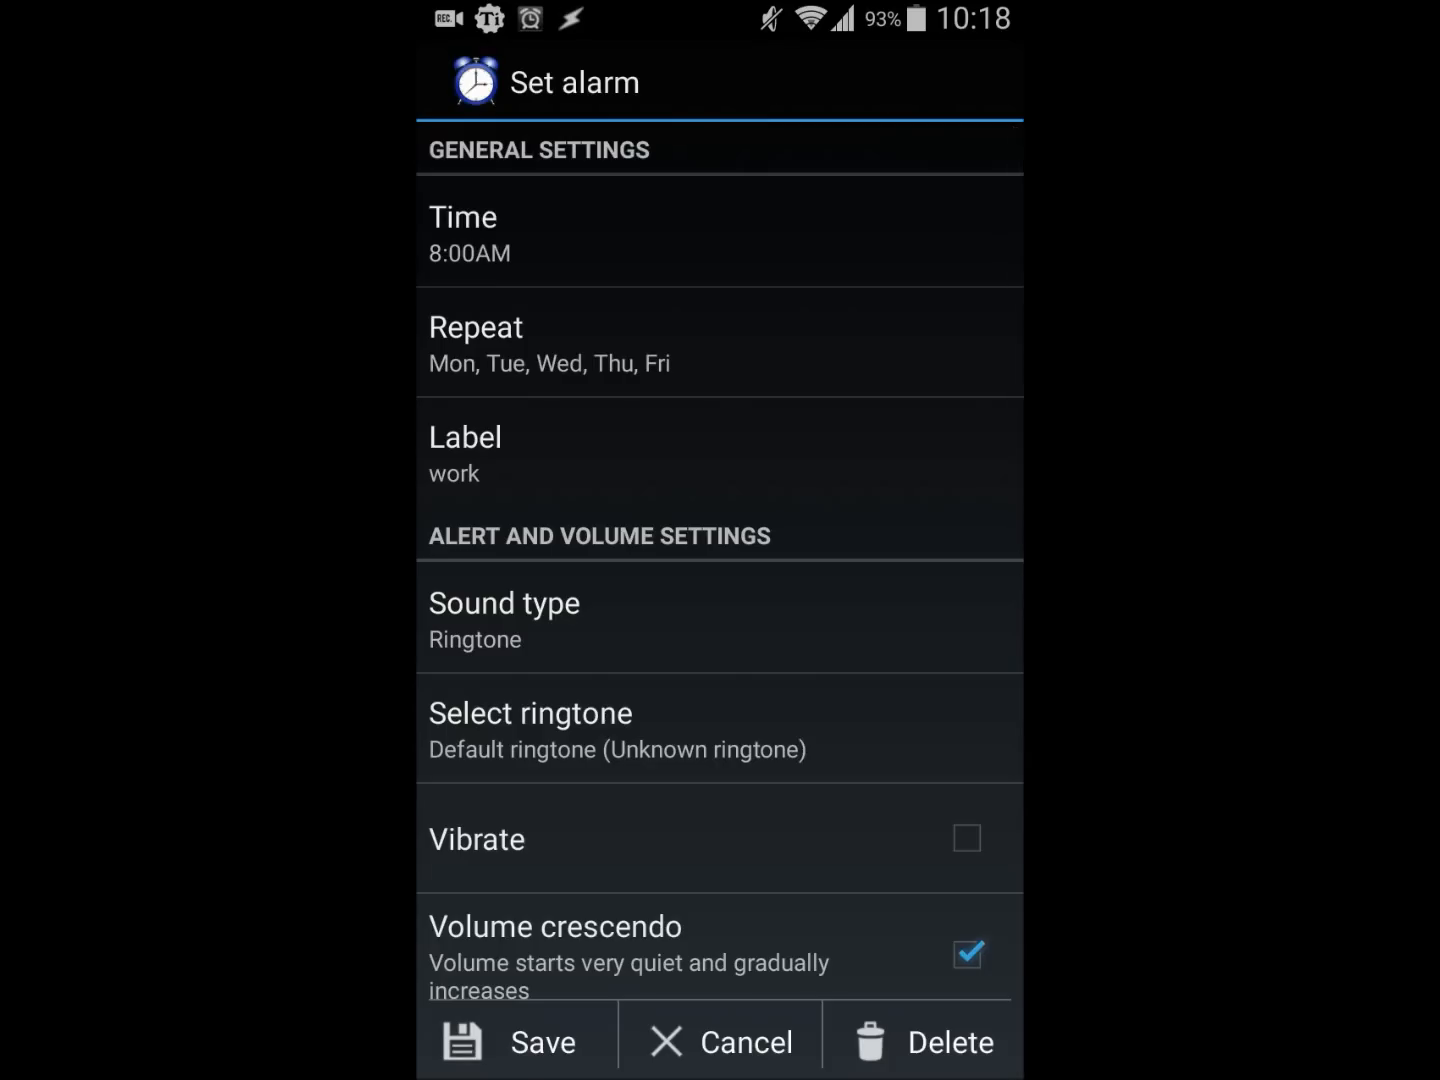
{"action": "left_click", "coordinate": [465, 453]}
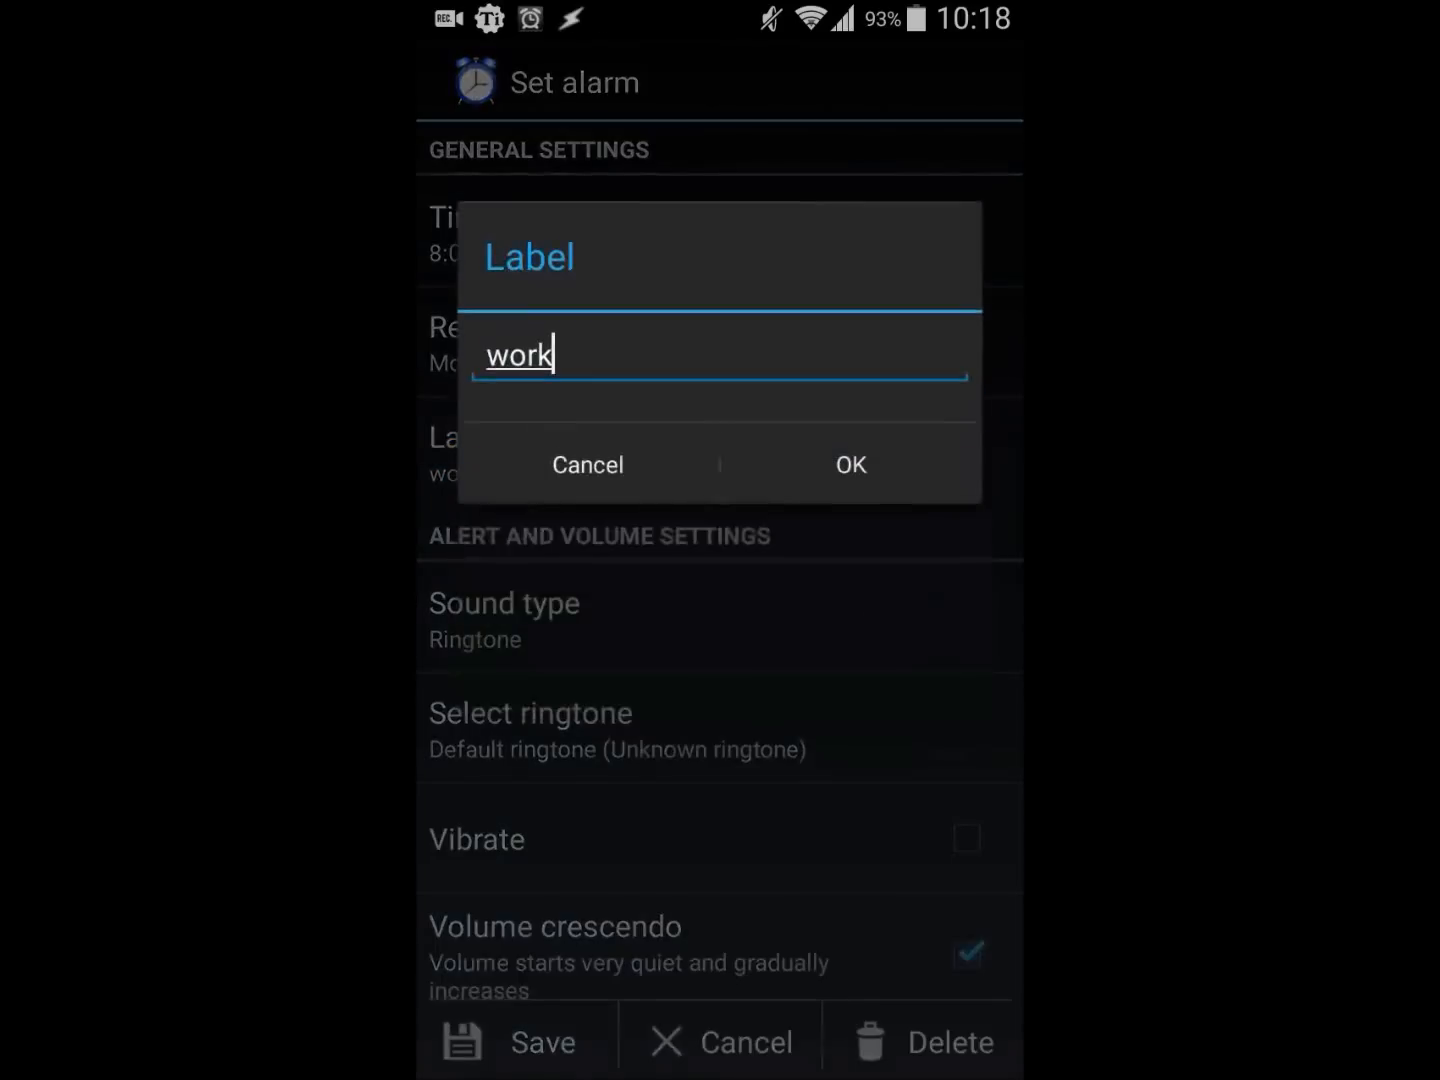
{"action": "left_click", "coordinate": [850, 464]}
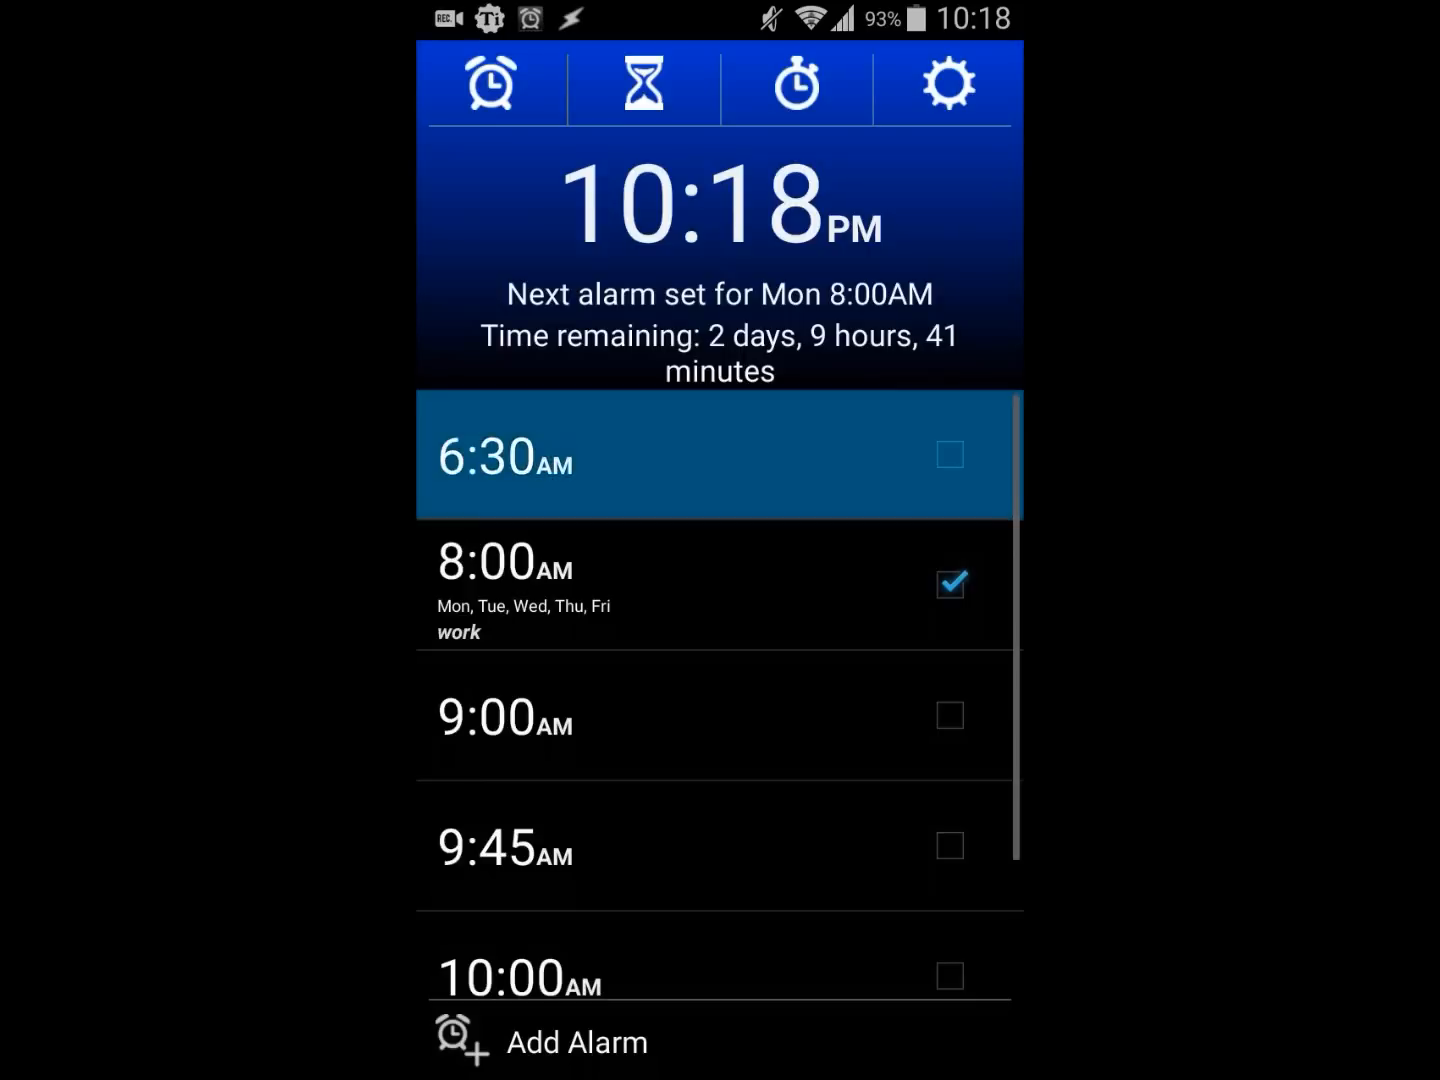
{"action": "left_click", "coordinate": [708, 458]}
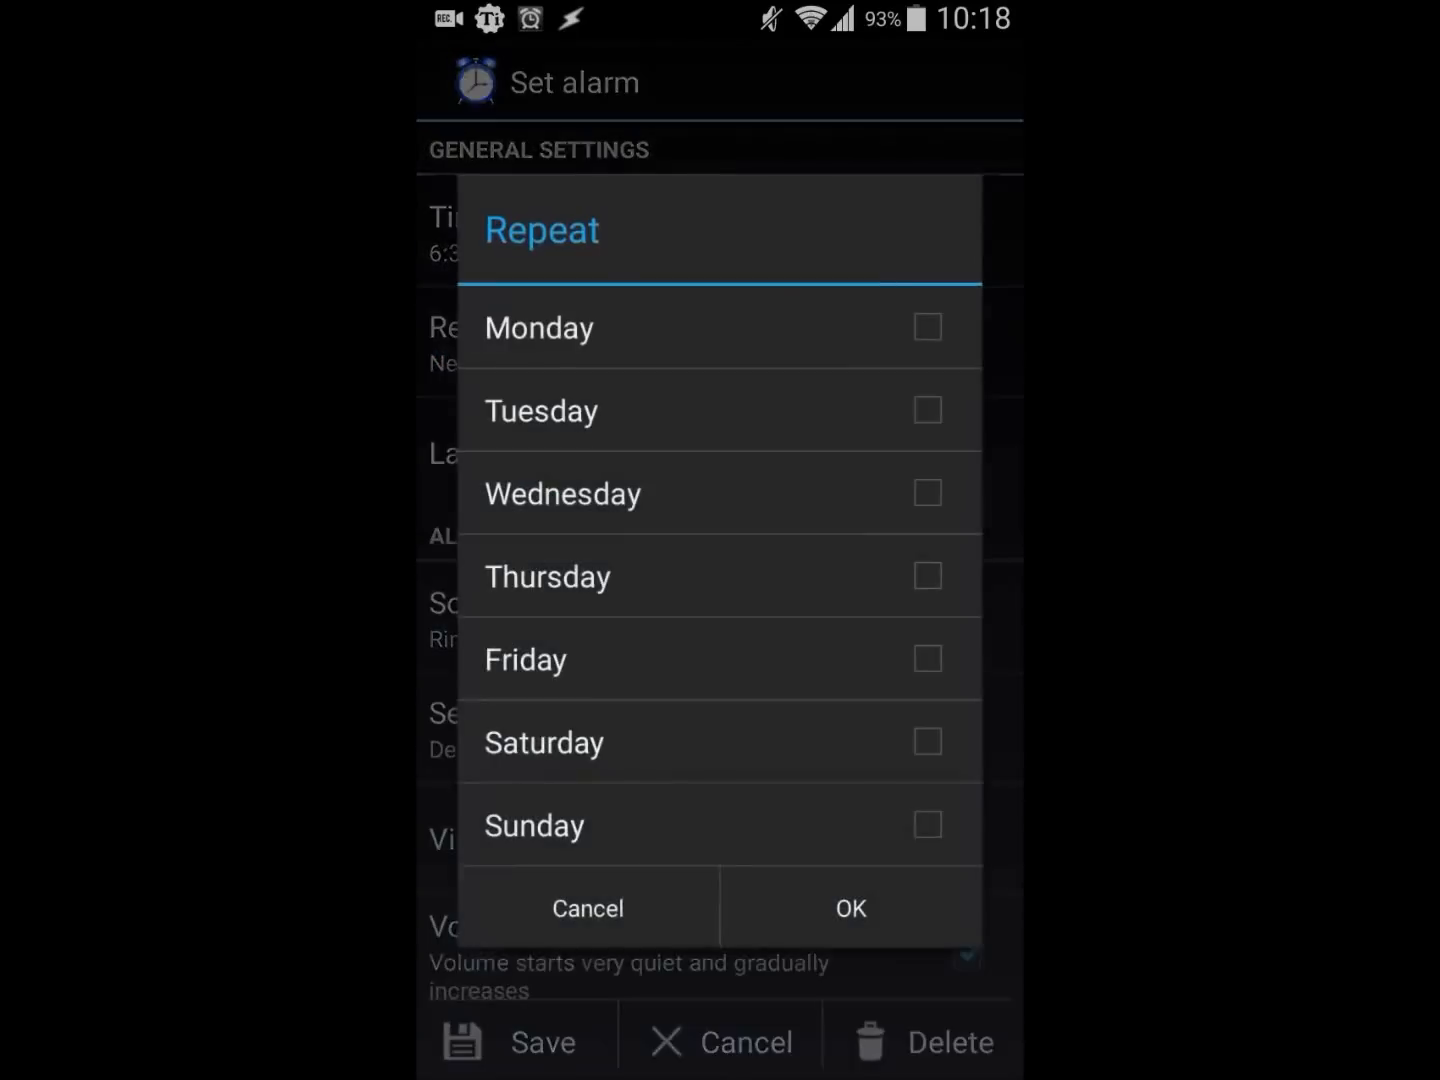
{"action": "left_click", "coordinate": [587, 908]}
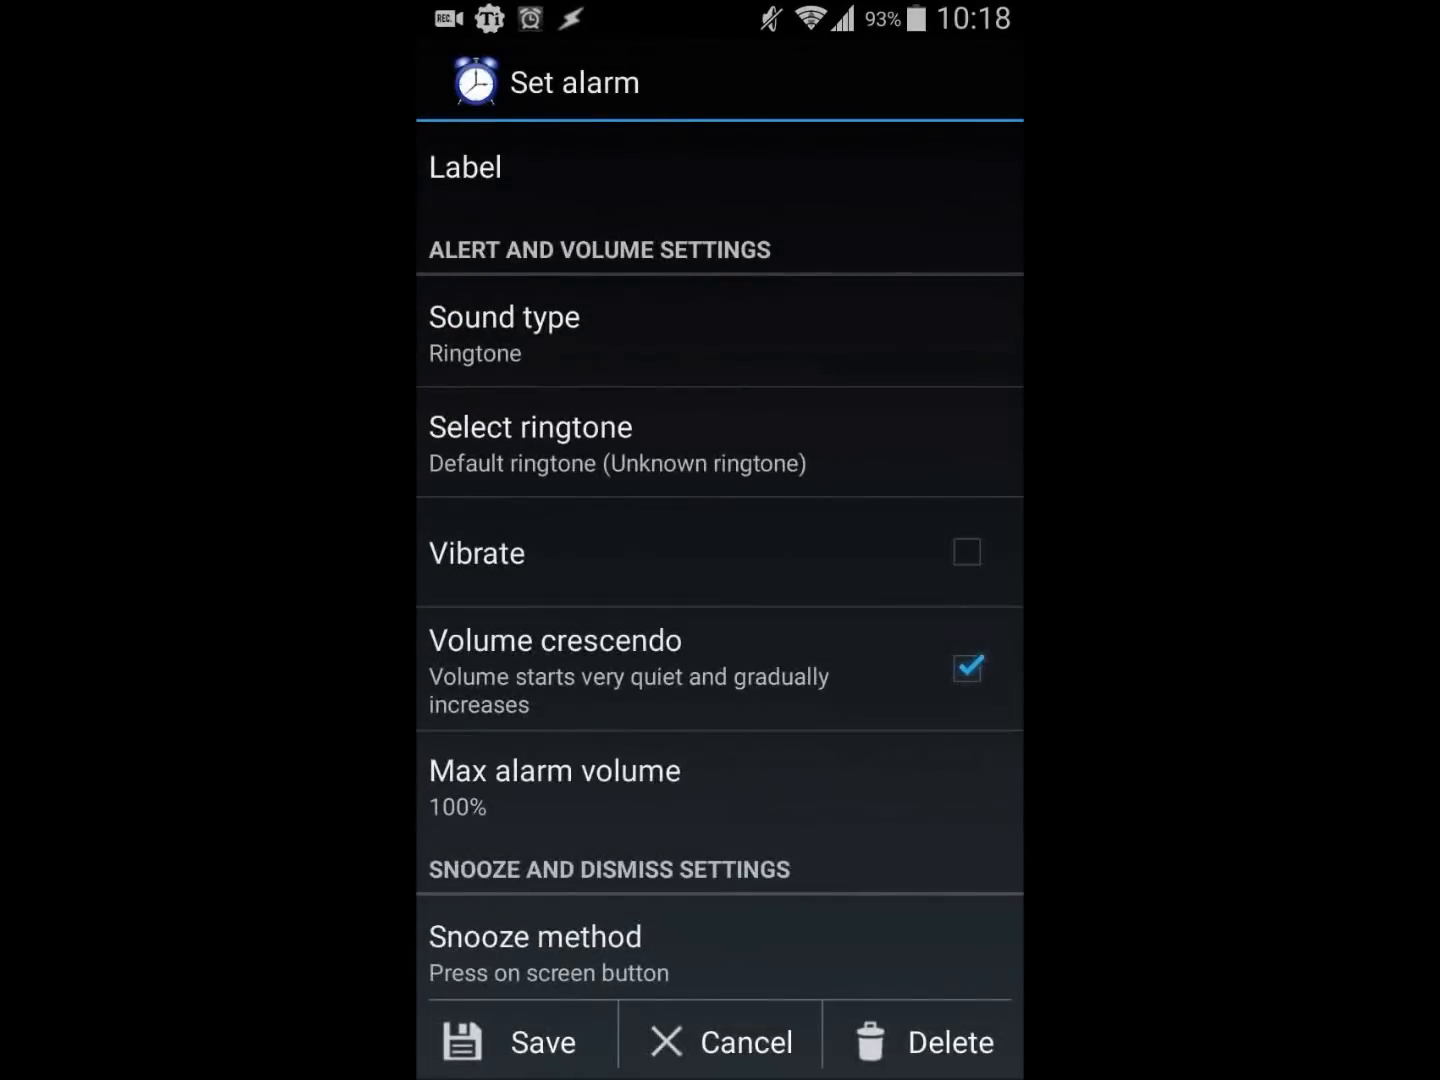
{"action": "left_click", "coordinate": [503, 317]}
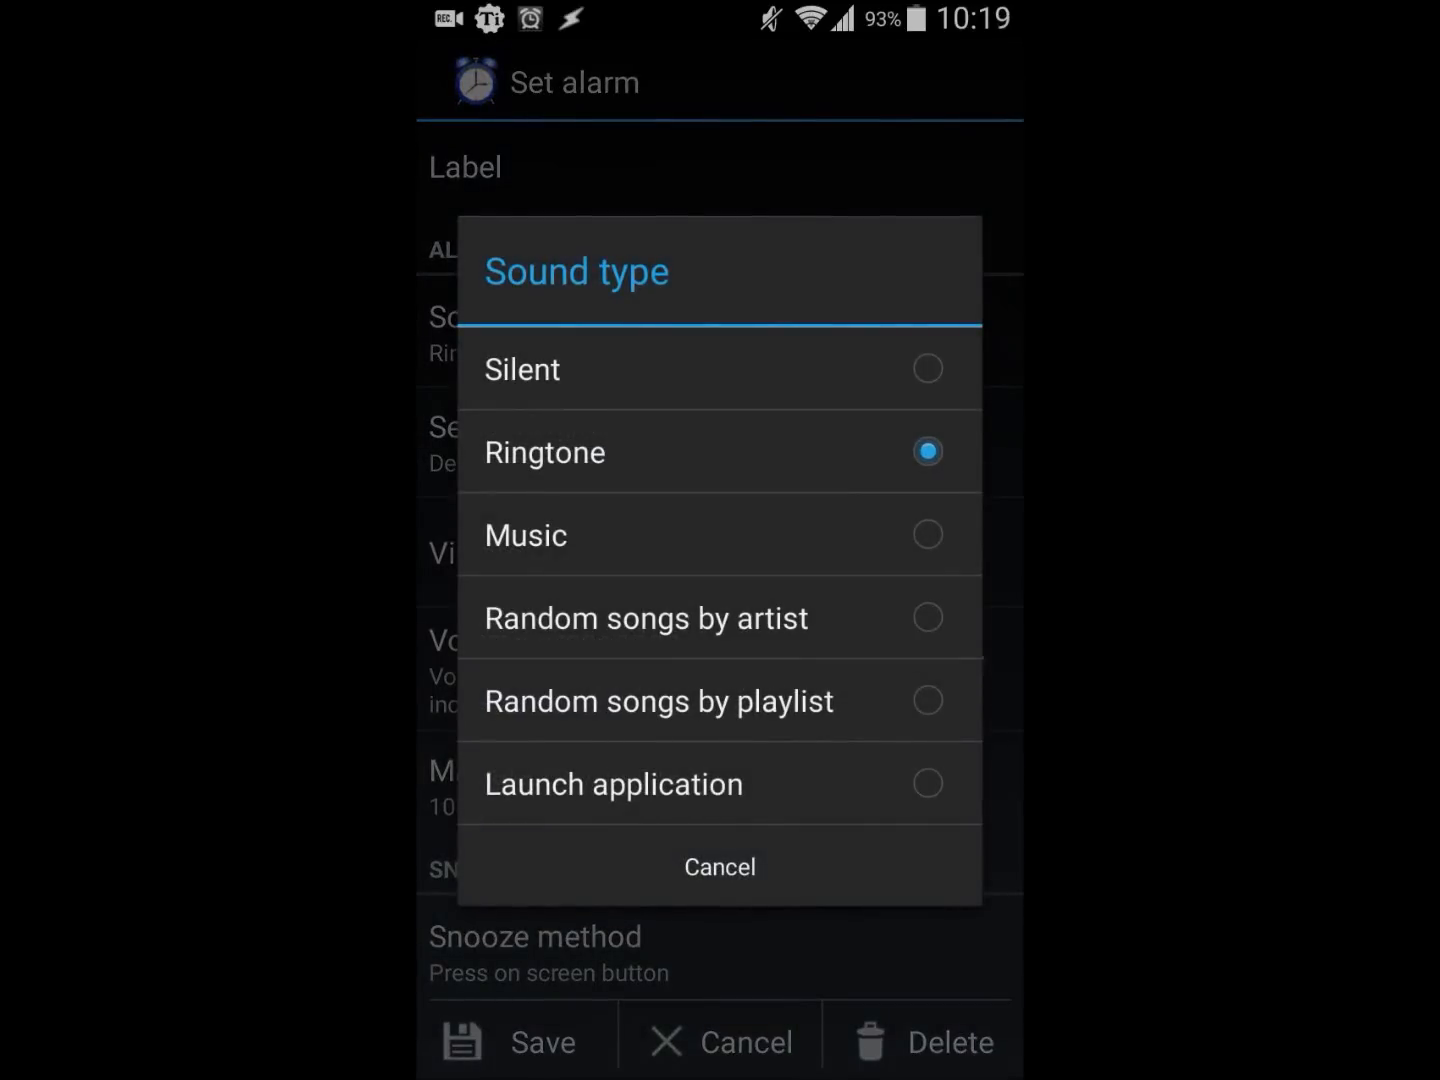
{"action": "left_click", "coordinate": [719, 866]}
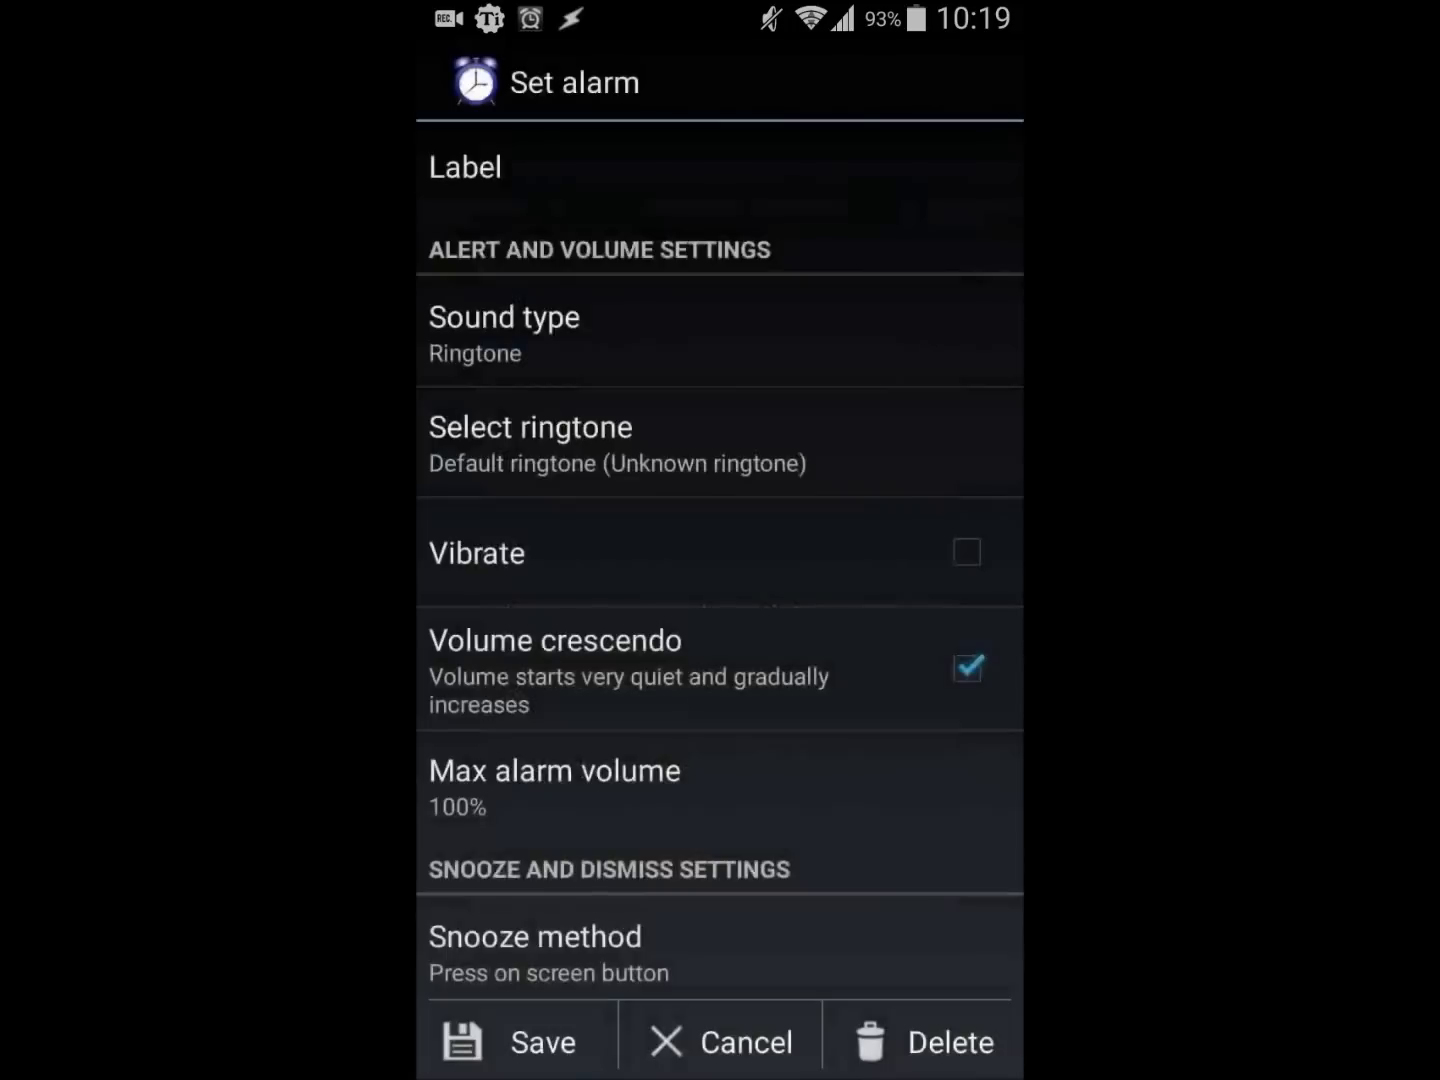
{"action": "scroll", "scroll_direction": "down", "scroll_amount": 3}
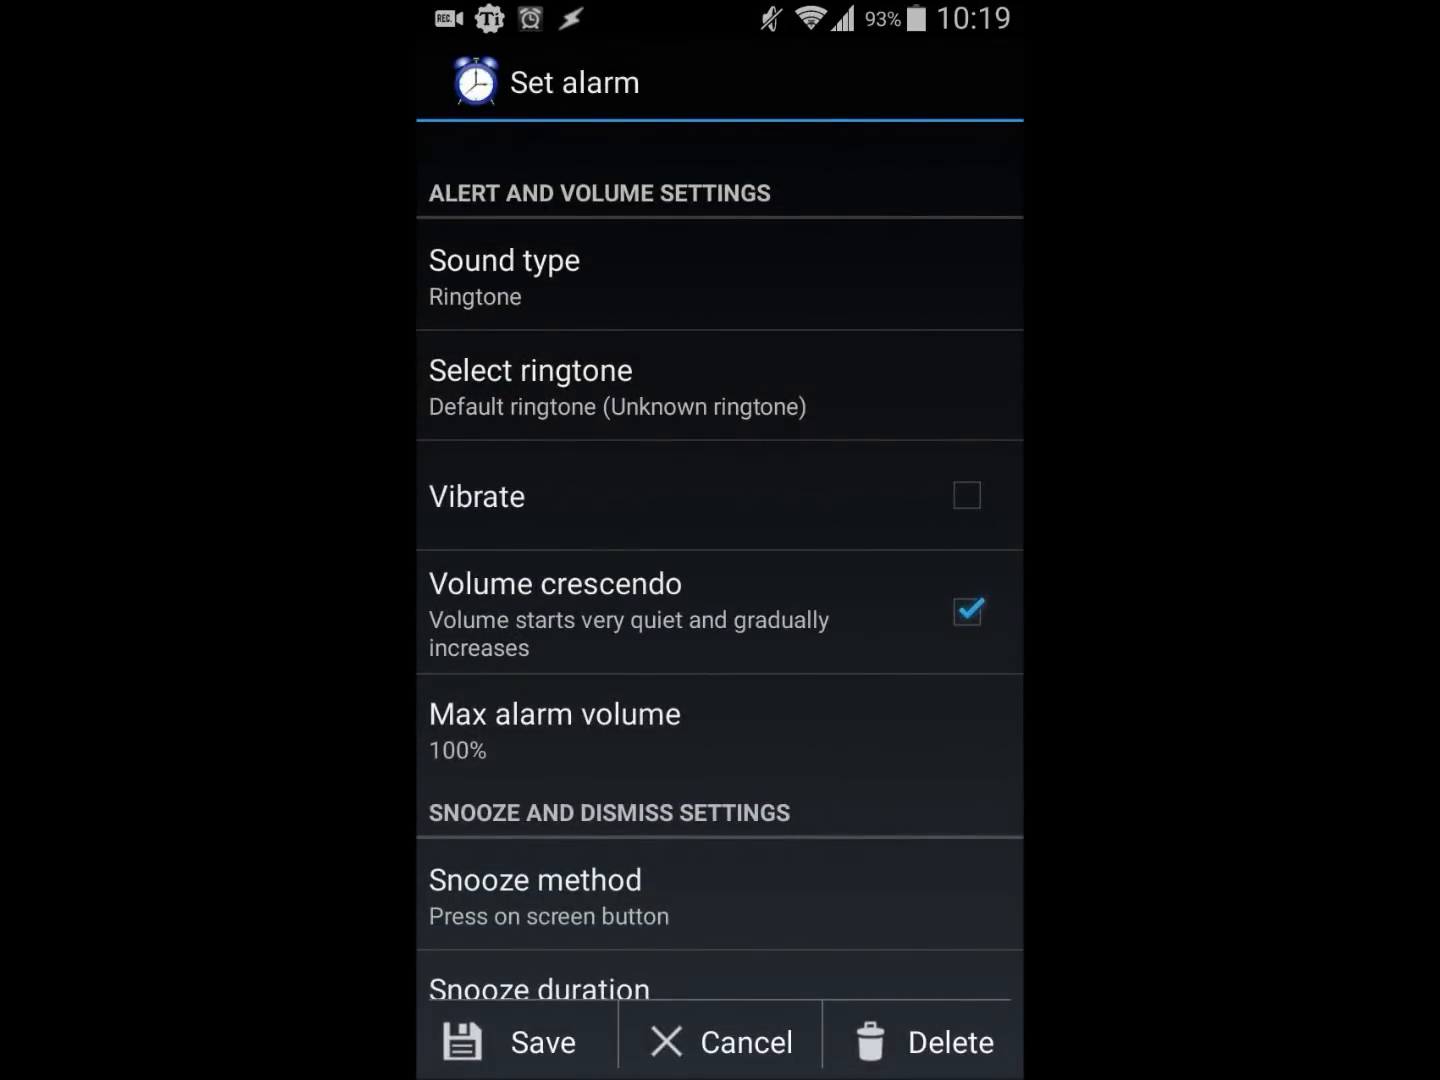
{"action": "scroll", "scroll_direction": "down", "scroll_amount": 3}
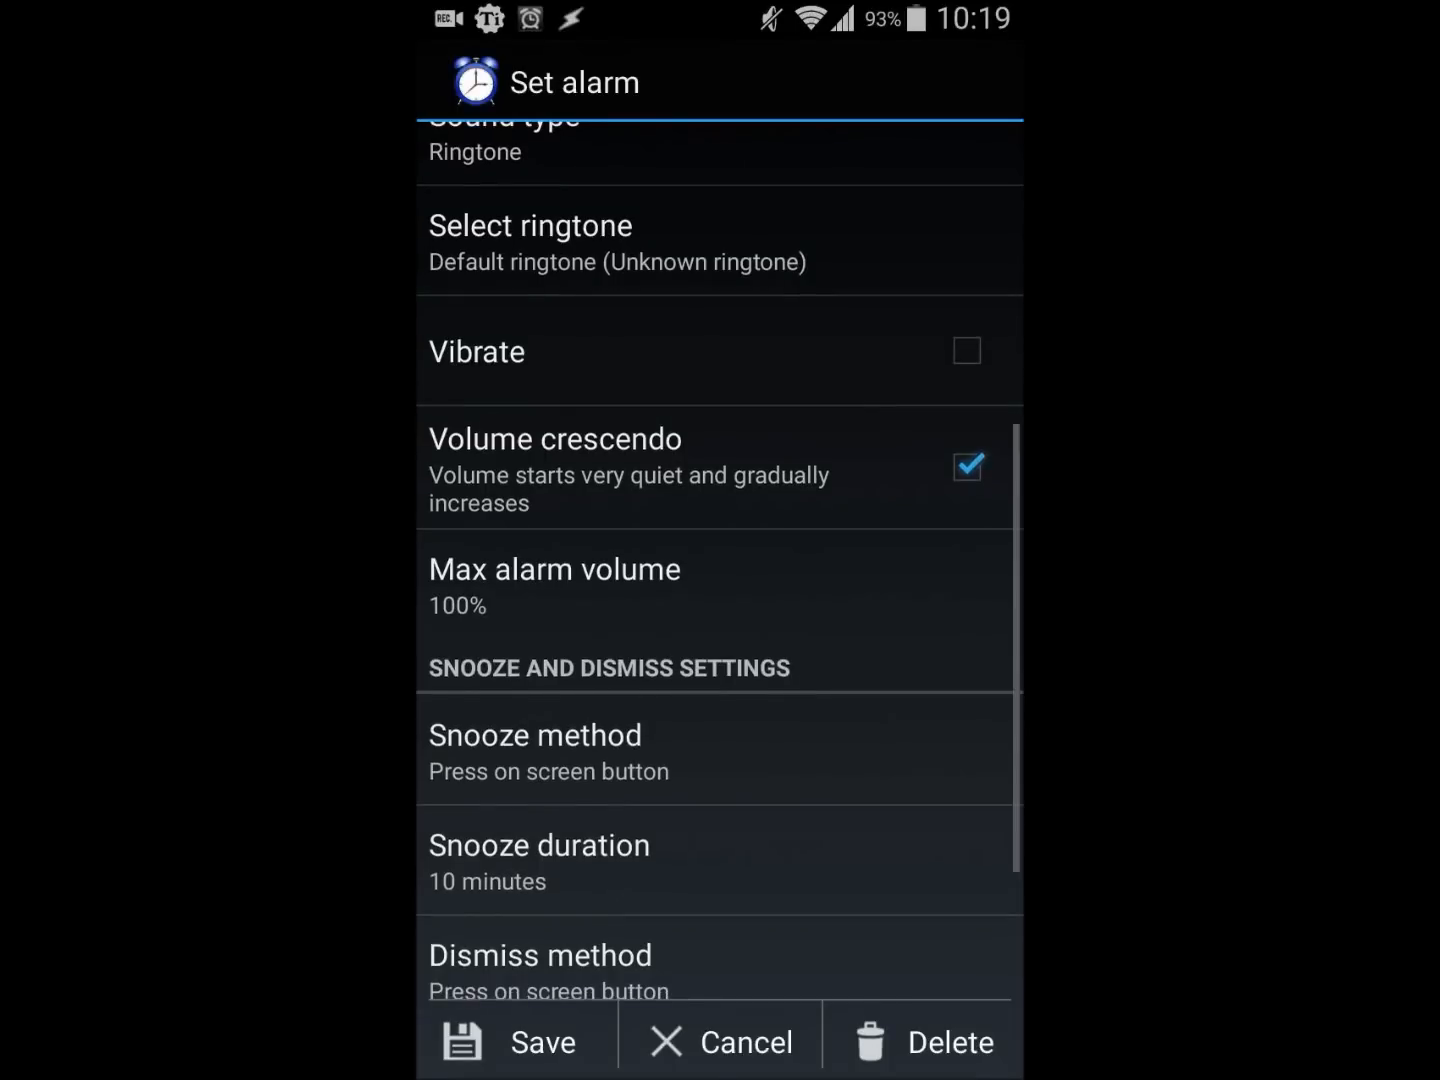
{"action": "scroll", "scroll_direction": "down", "scroll_amount": 3}
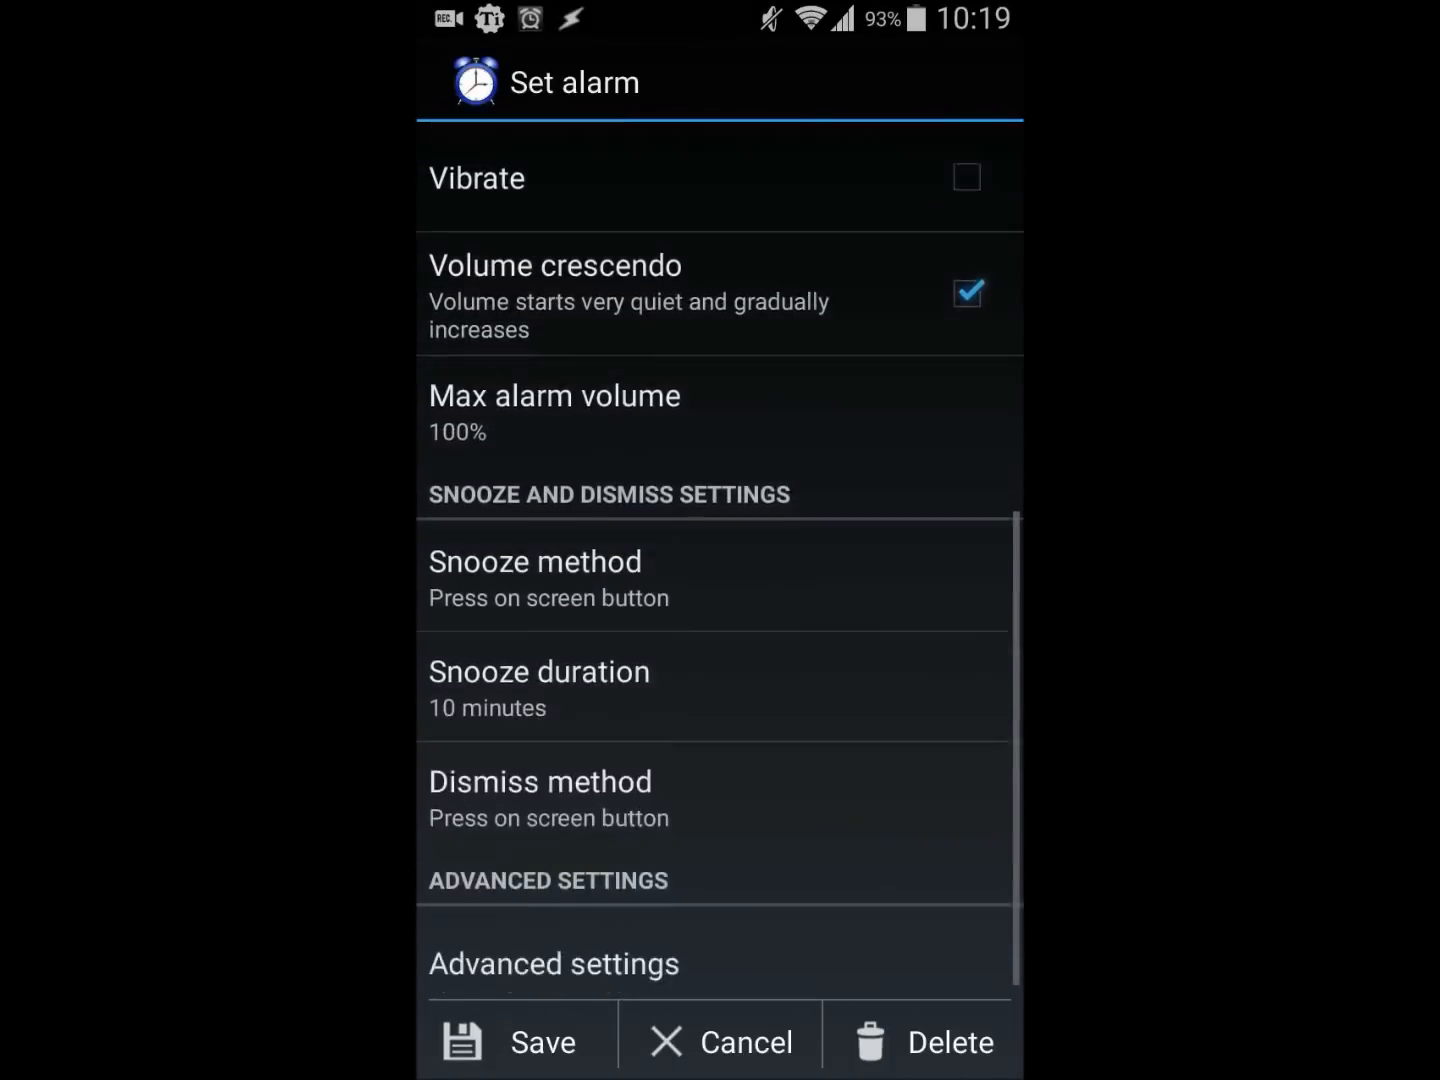
{"action": "scroll", "scroll_direction": "down", "scroll_amount": 3}
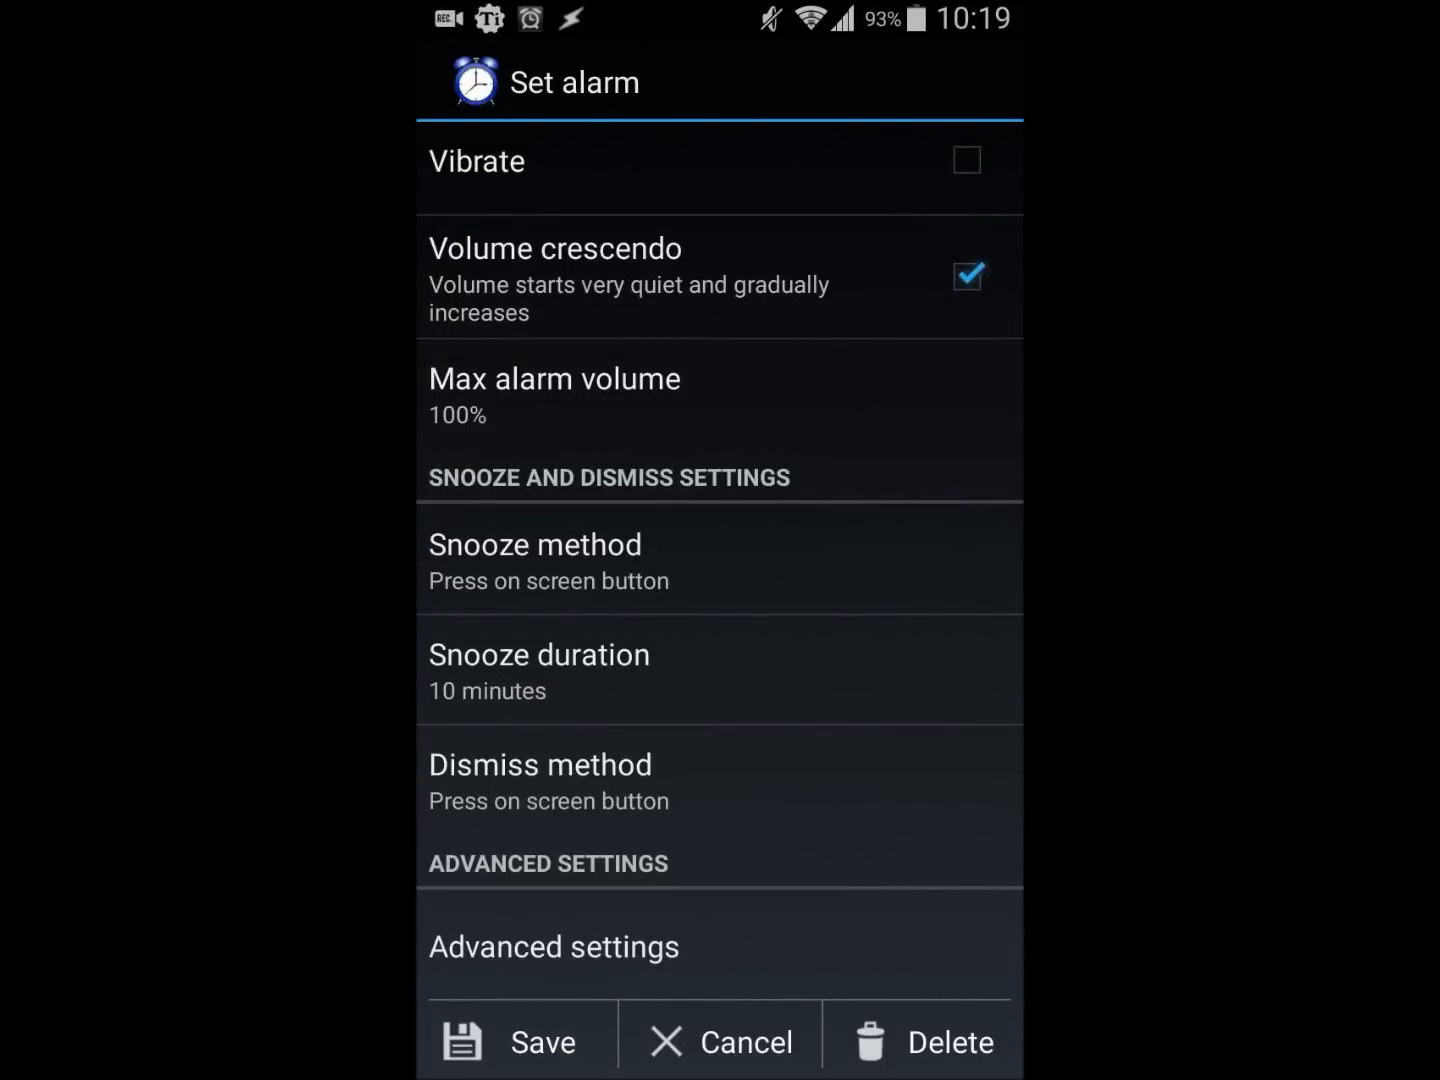
Step: Browse the advanced alarm settings down to the dismiss method option
{"action": "left_click", "coordinate": [553, 946]}
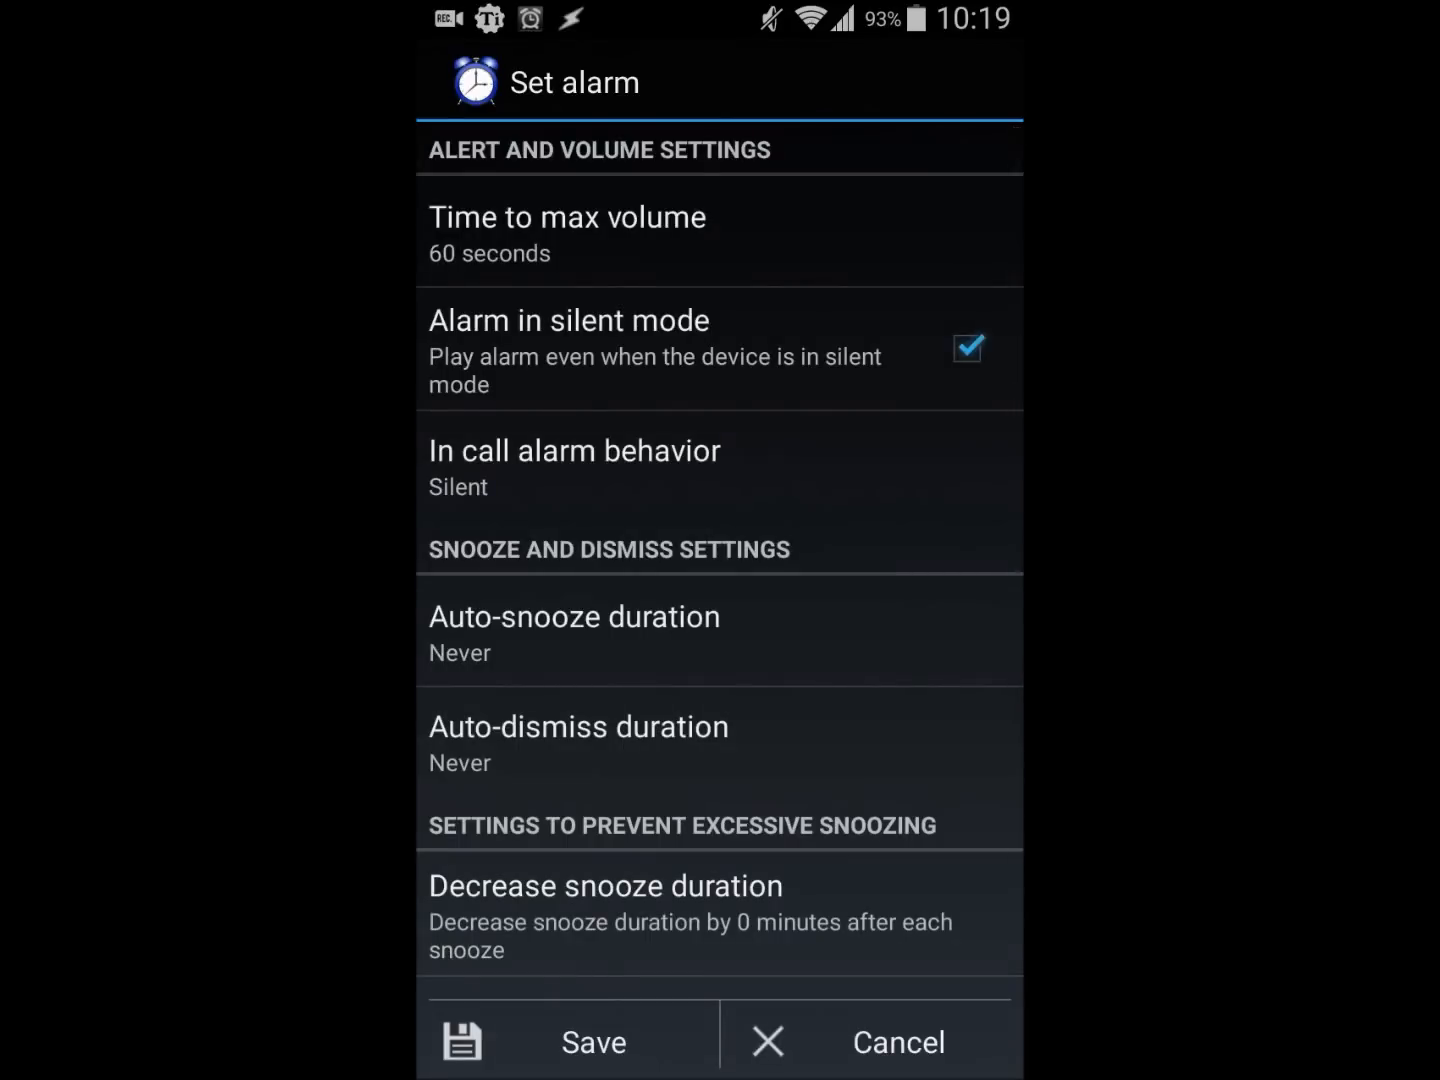
{"action": "scroll", "scroll_direction": "down", "scroll_amount": 3}
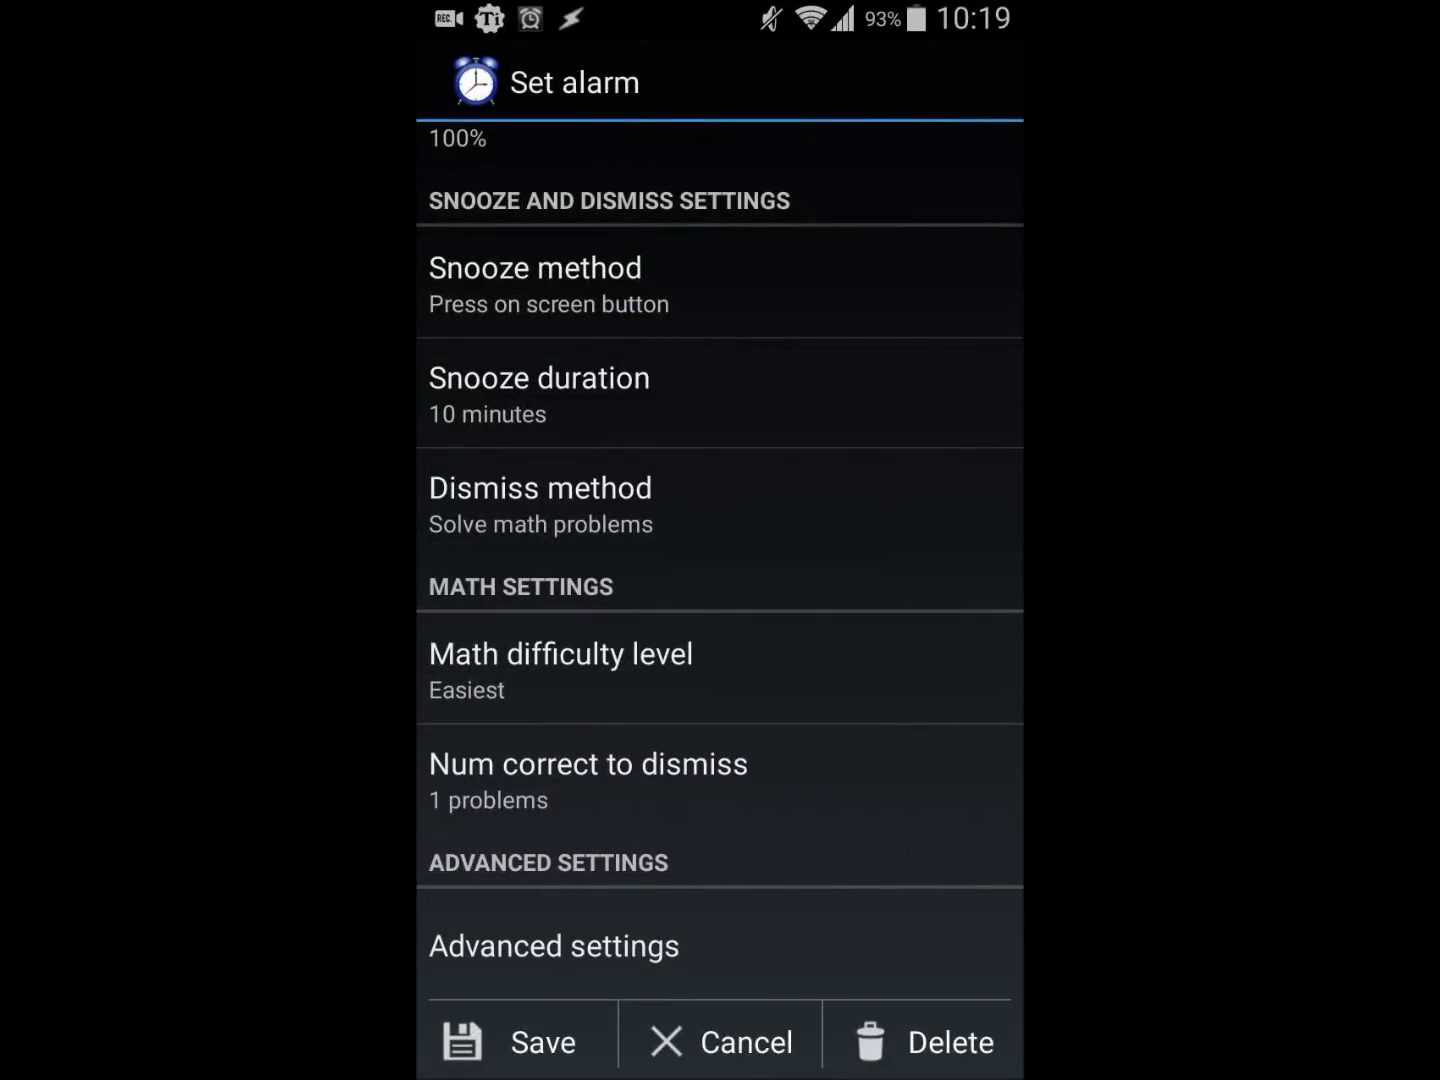
{"action": "left_click", "coordinate": [588, 764]}
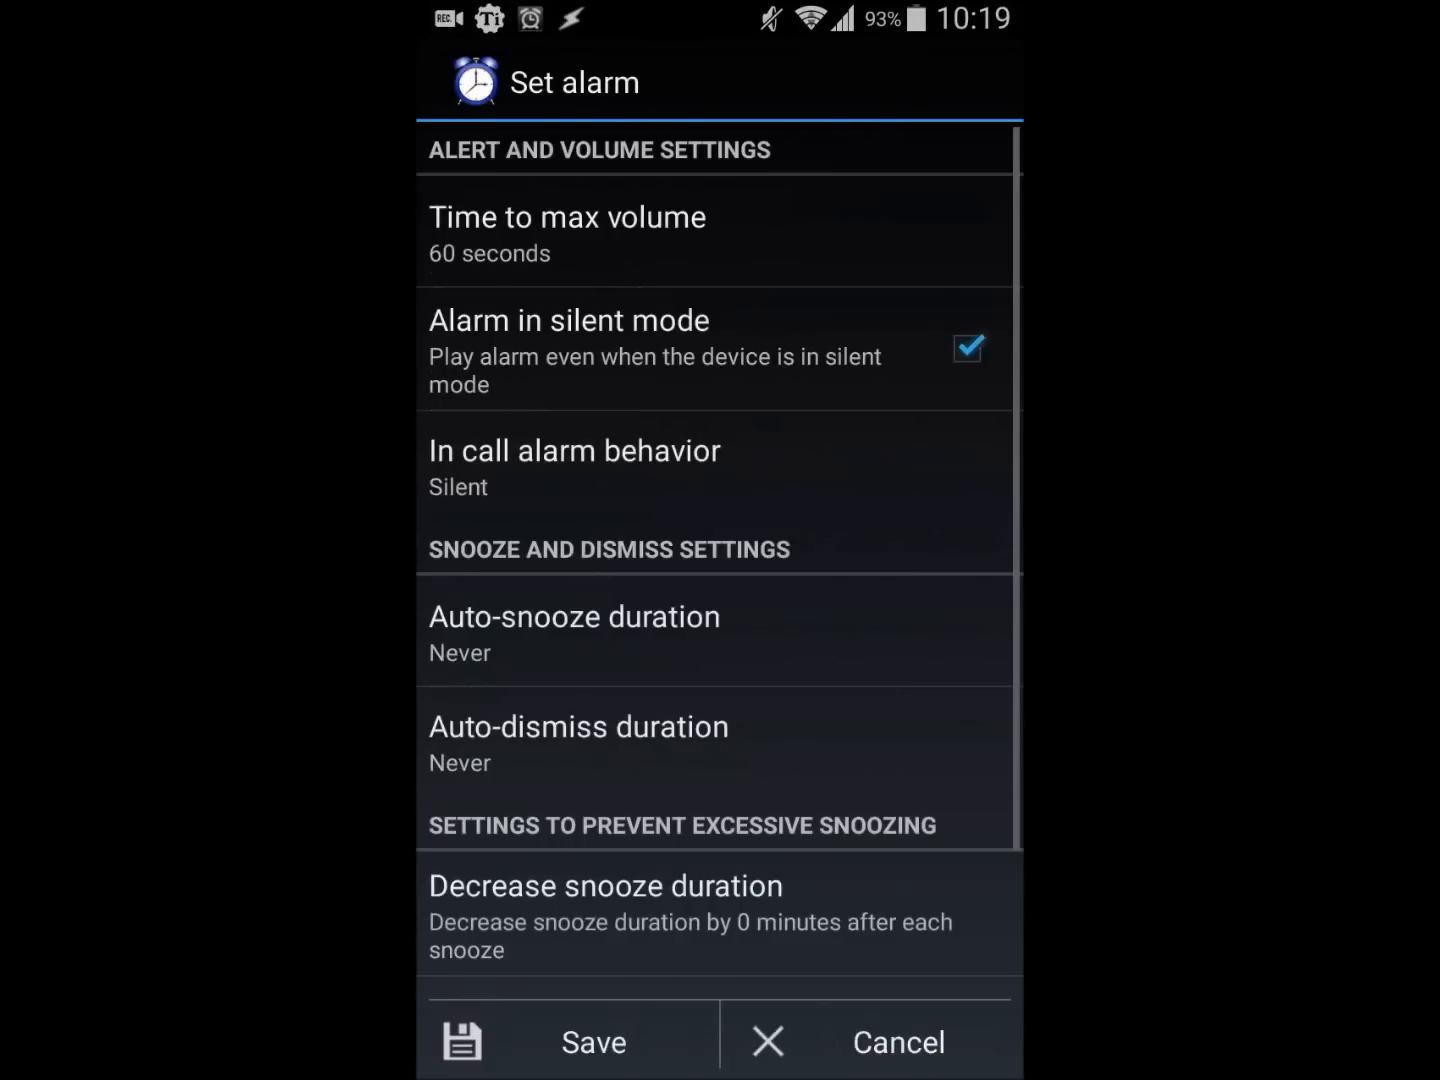
{"action": "scroll", "scroll_direction": "down", "scroll_amount": 3}
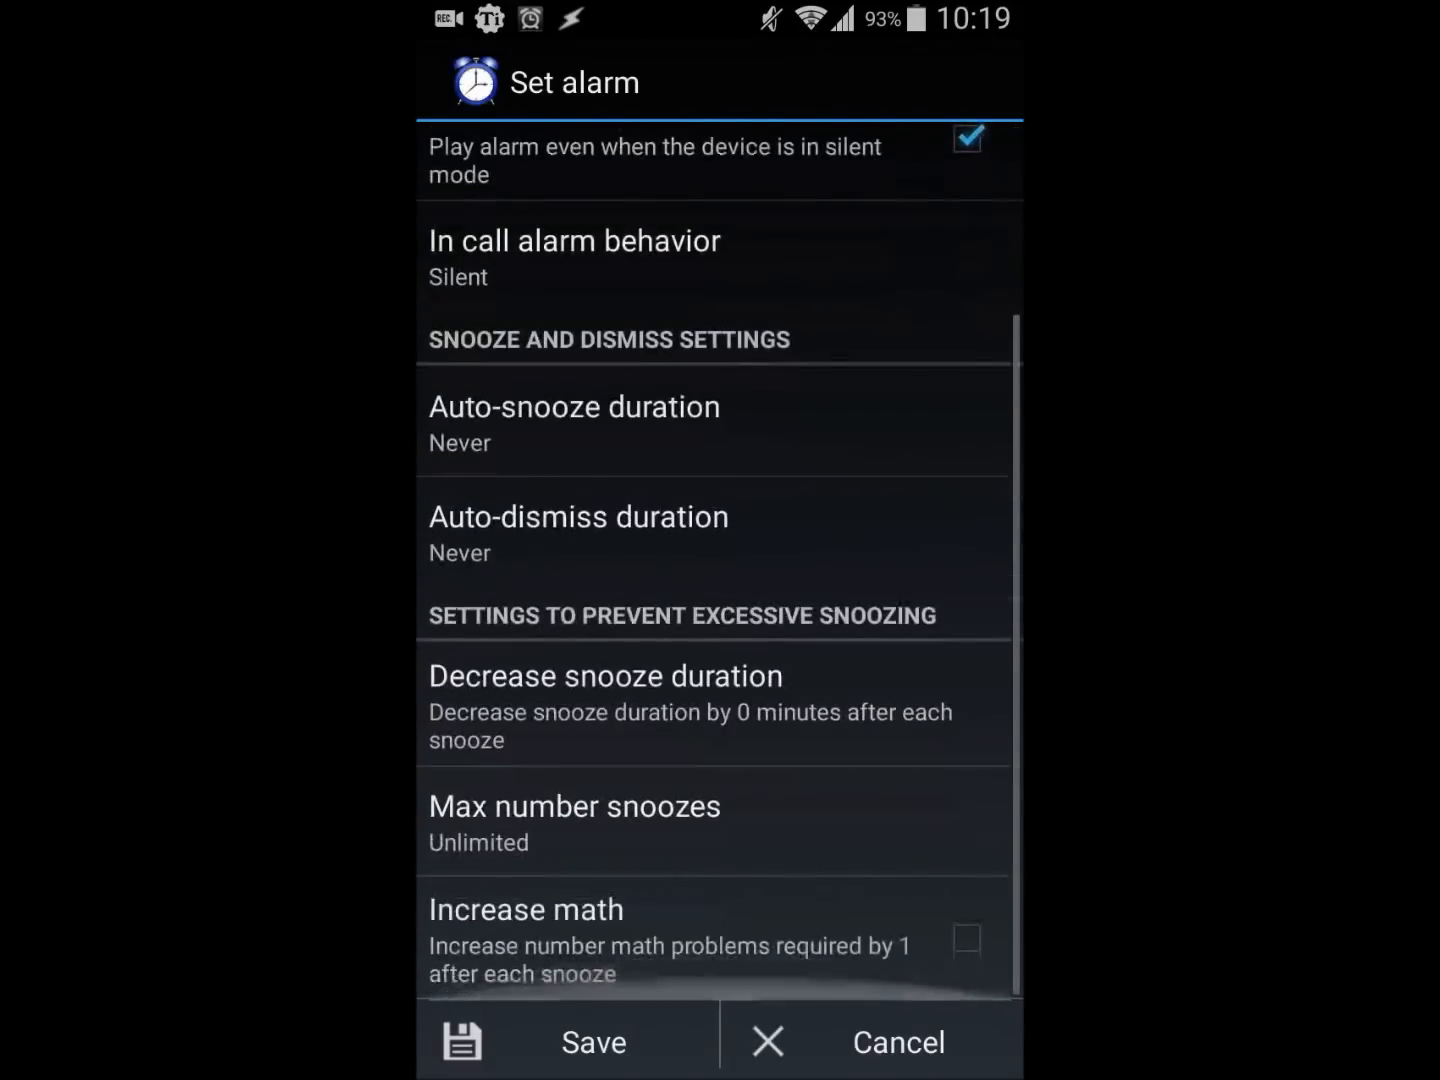
{"action": "left_click", "coordinate": [966, 964]}
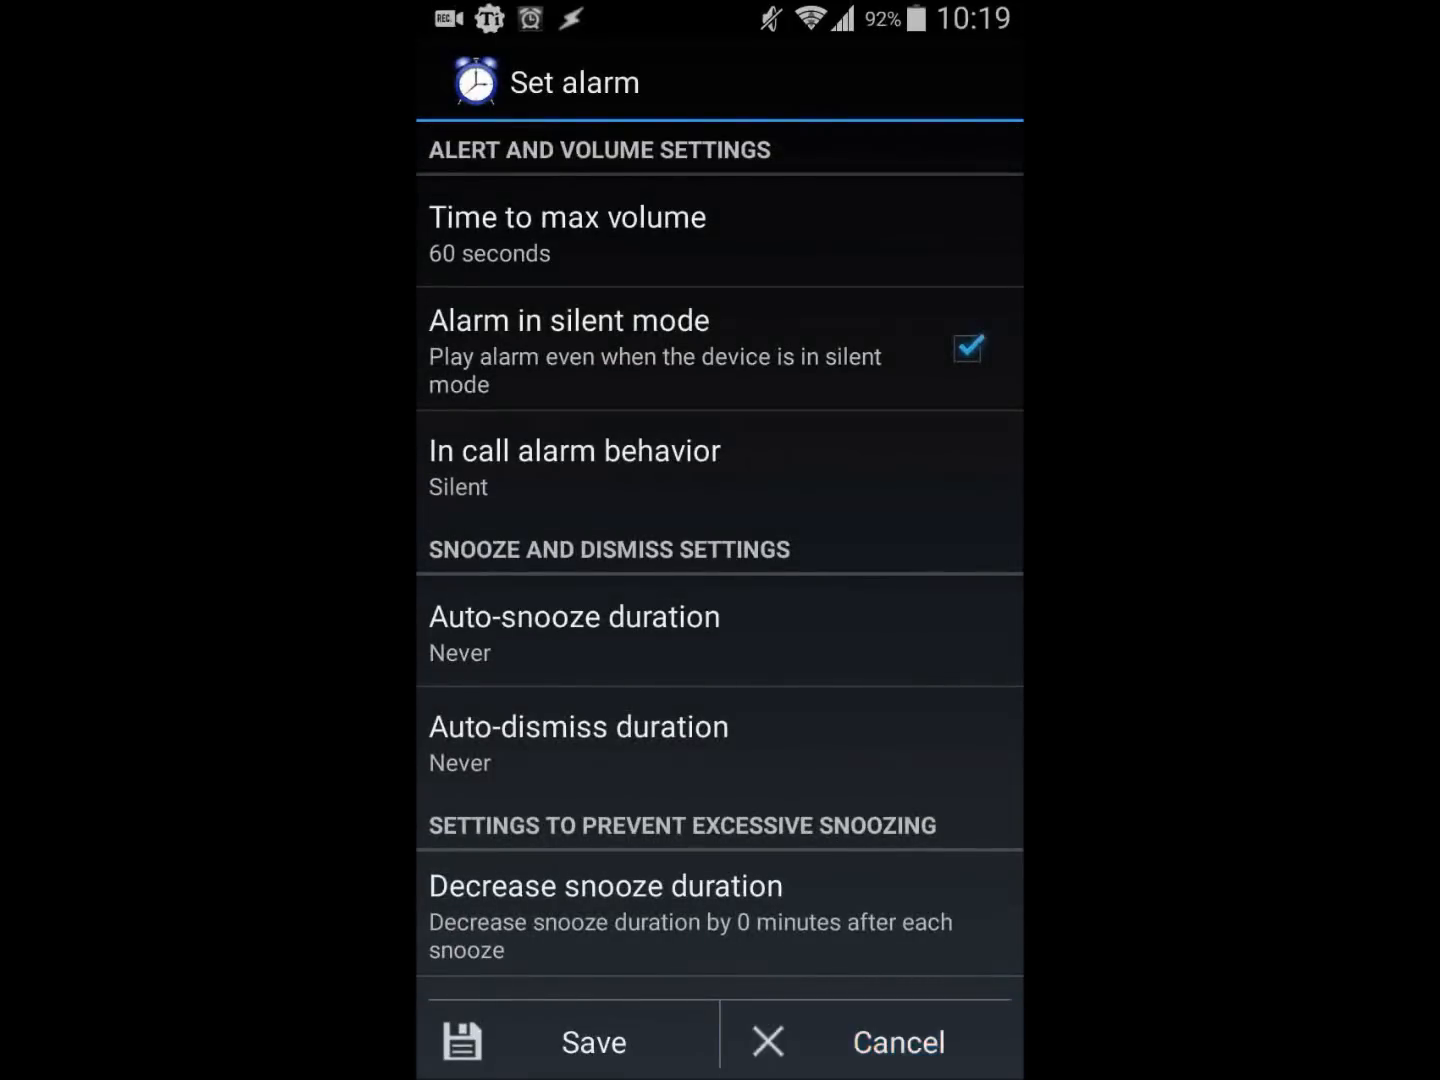
{"action": "scroll", "scroll_direction": "down", "scroll_amount": 3}
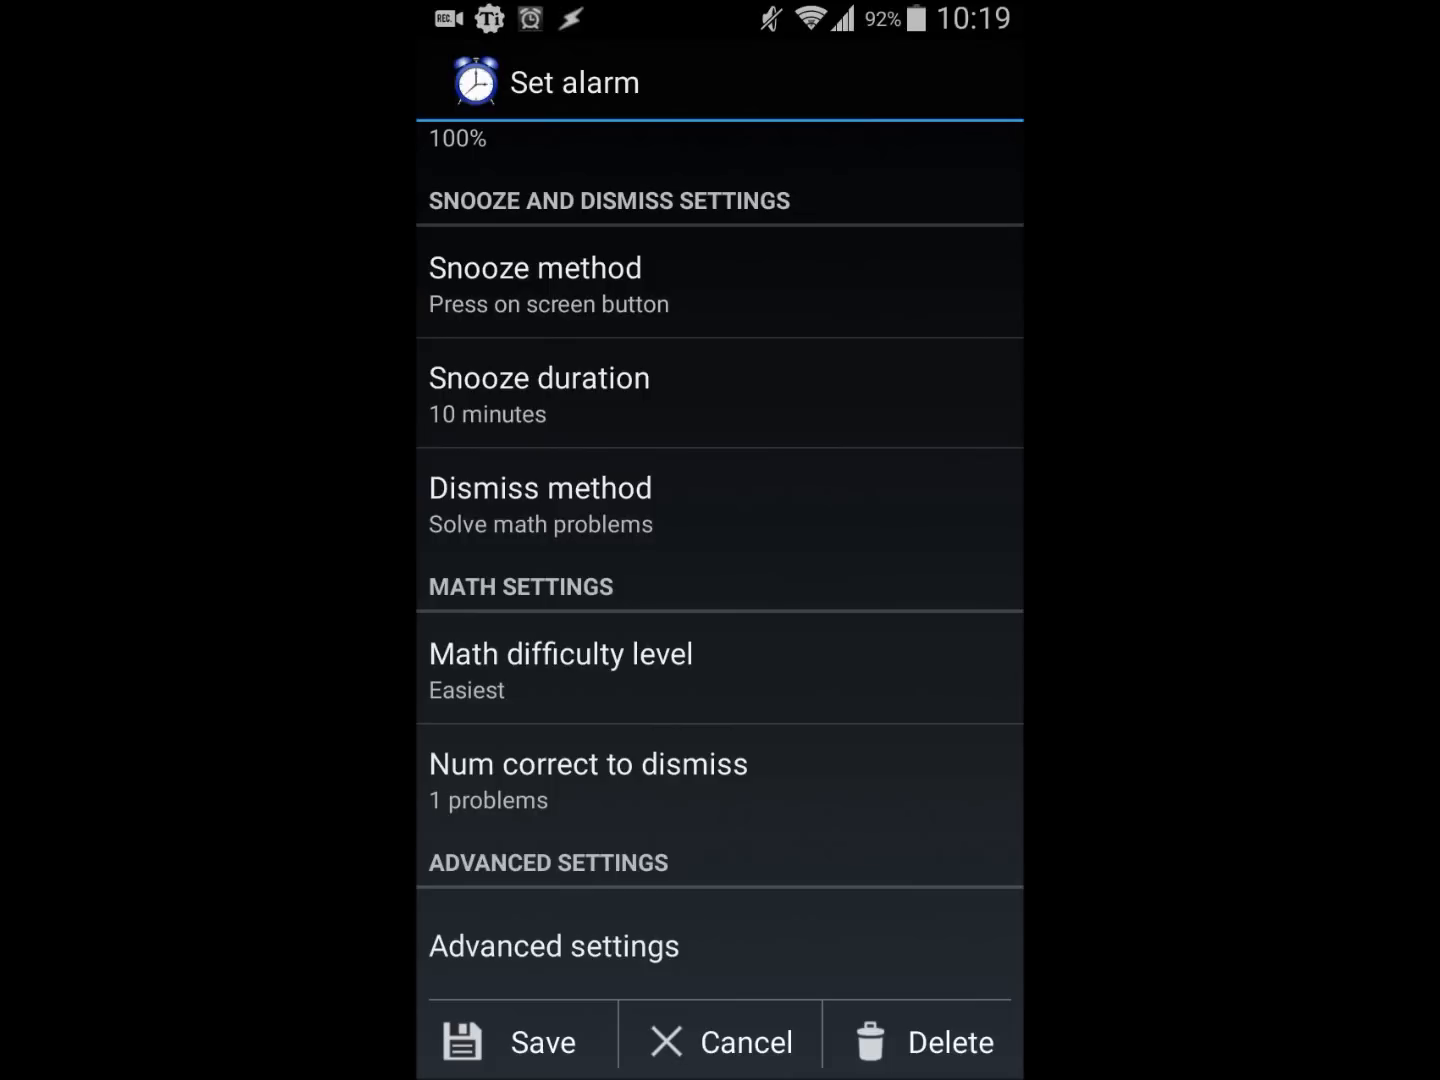